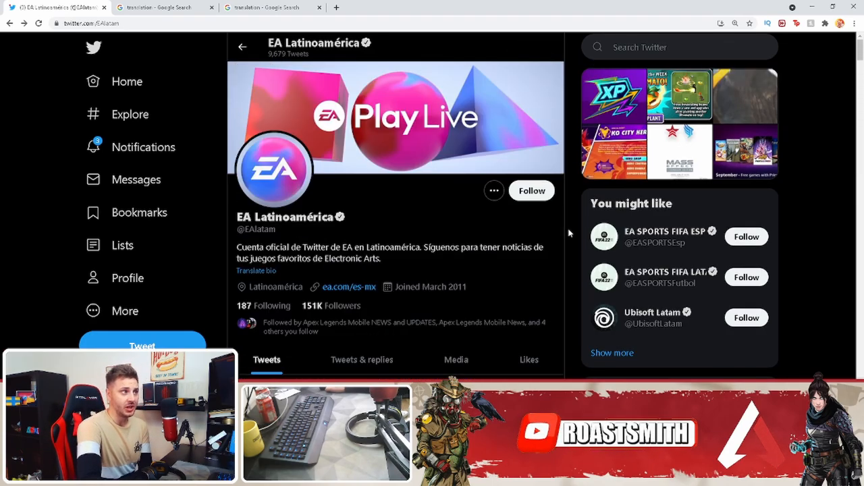
Scroll the EA Latinoamérica timeline down to the Apex Legends Mobile pre-registration tweets.
{"action": "scroll", "scroll_direction": "down", "scroll_amount": 3}
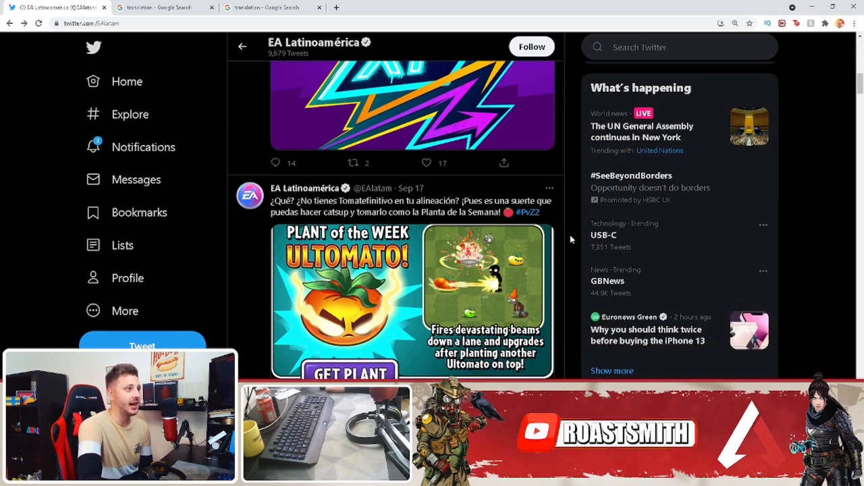
{"action": "scroll", "scroll_direction": "down", "scroll_amount": 3}
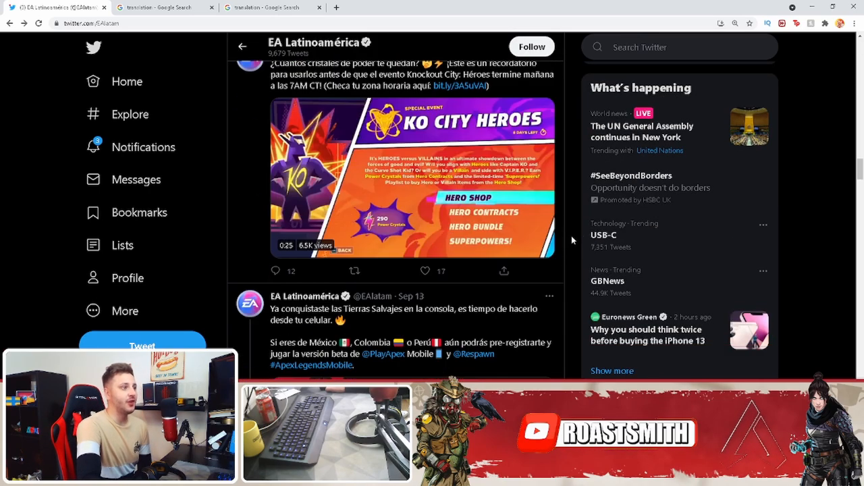
{"action": "scroll", "scroll_direction": "down", "scroll_amount": 3}
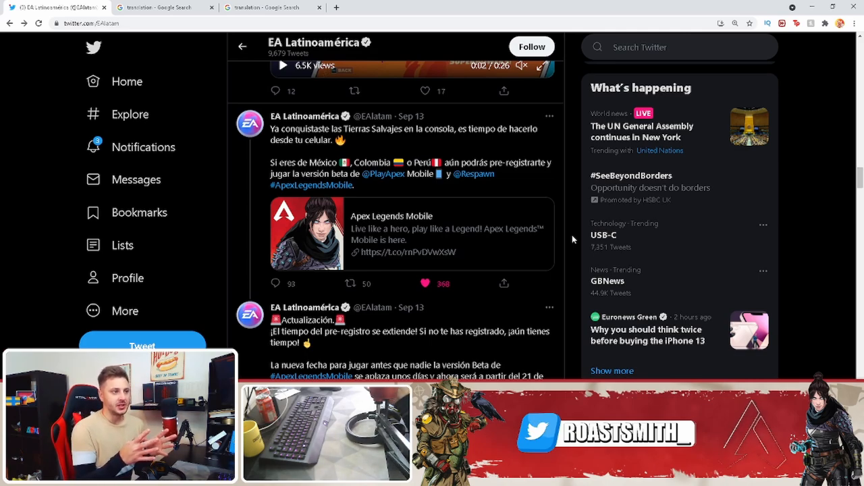
{"action": "left_click", "coordinate": [270, 8]}
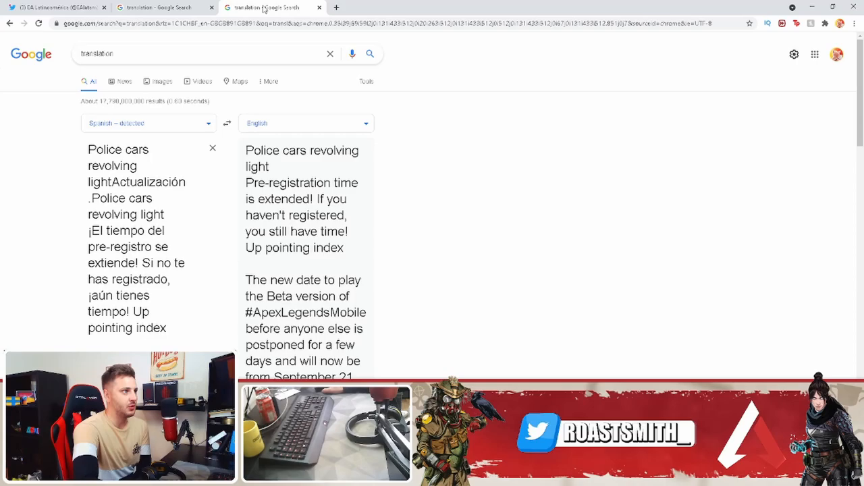
{"action": "scroll", "scroll_direction": "down", "scroll_amount": 3}
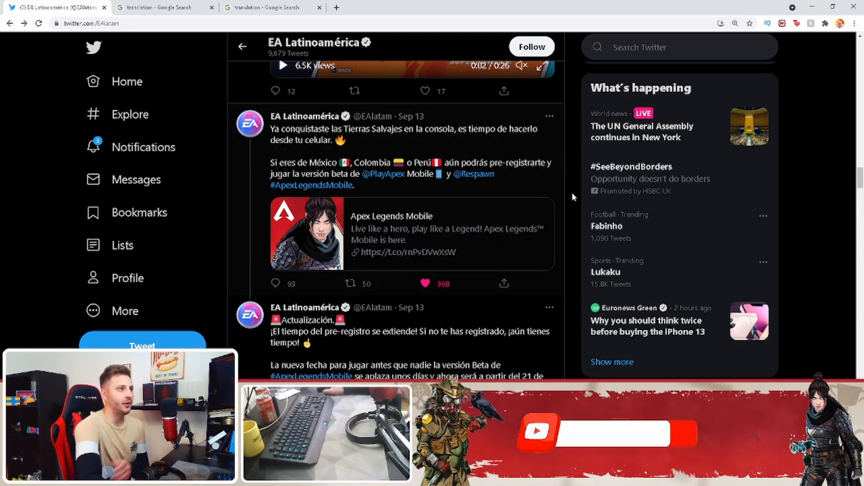
Scroll past the Ubisoft Latam suggestion to the Battlefield 2042 delay retweet.
{"action": "scroll", "scroll_direction": "down", "scroll_amount": 3}
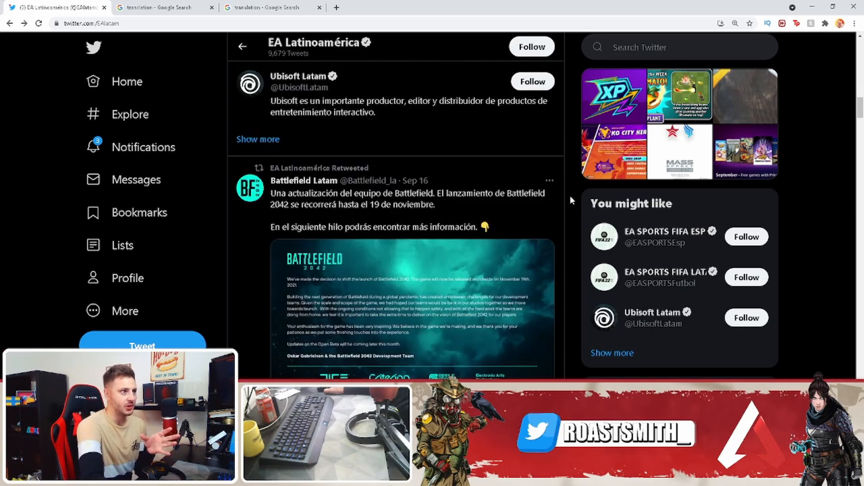
{"action": "scroll", "scroll_direction": "down", "scroll_amount": 3}
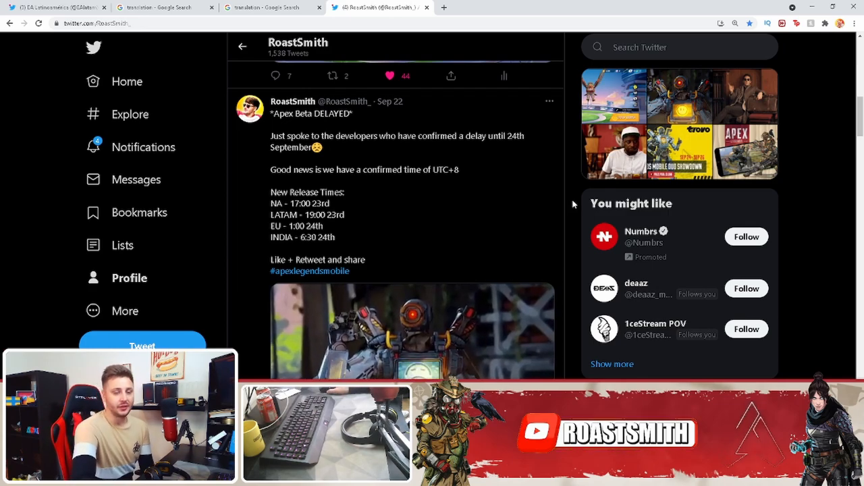
Switch to the Apex Legends Mobile Duo Showdown rules document on Trovo.
{"action": "left_click", "coordinate": [242, 46]}
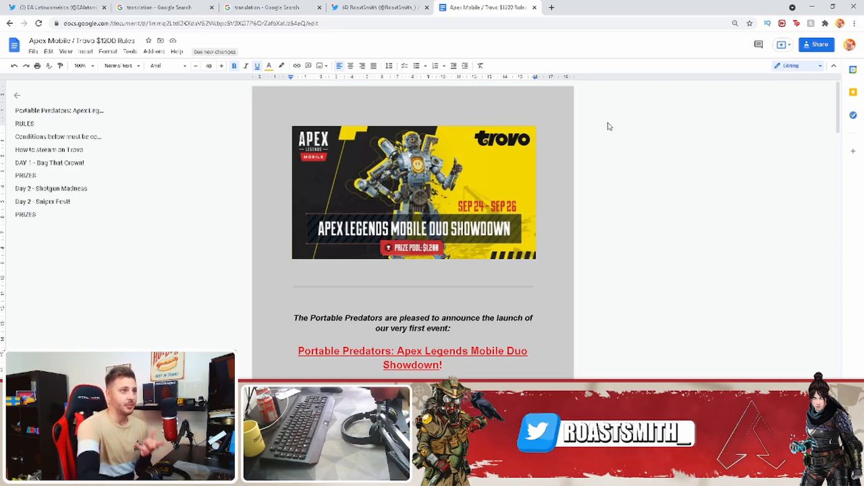
Scroll through the tournament rules (dates, prize pool, registration), then return to the Twitter profile.
{"action": "scroll", "scroll_direction": "down", "scroll_amount": 3}
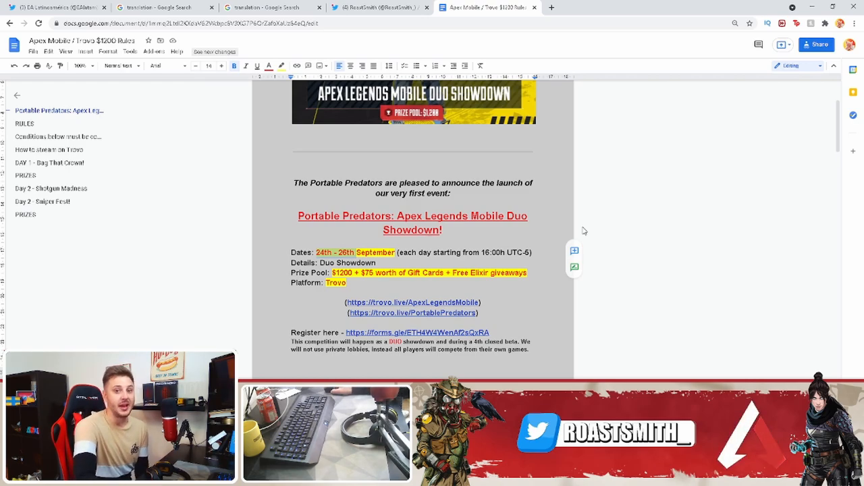
{"action": "scroll", "scroll_direction": "down", "scroll_amount": 3}
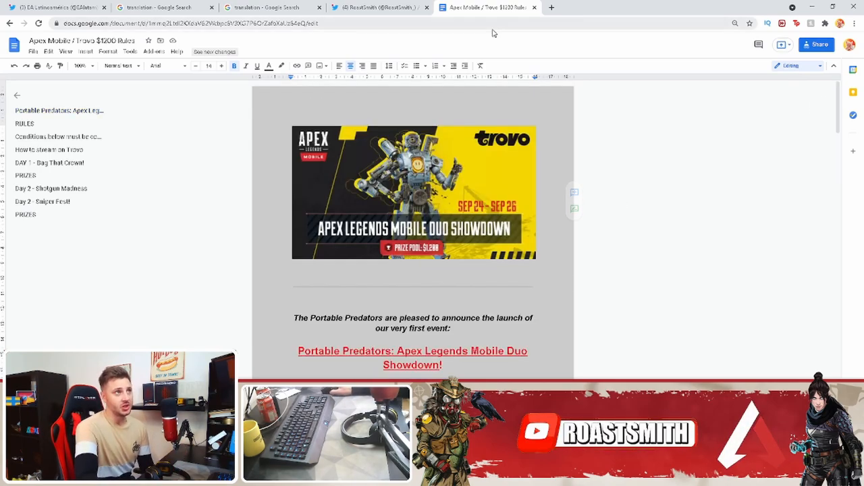
{"action": "left_click", "coordinate": [379, 8]}
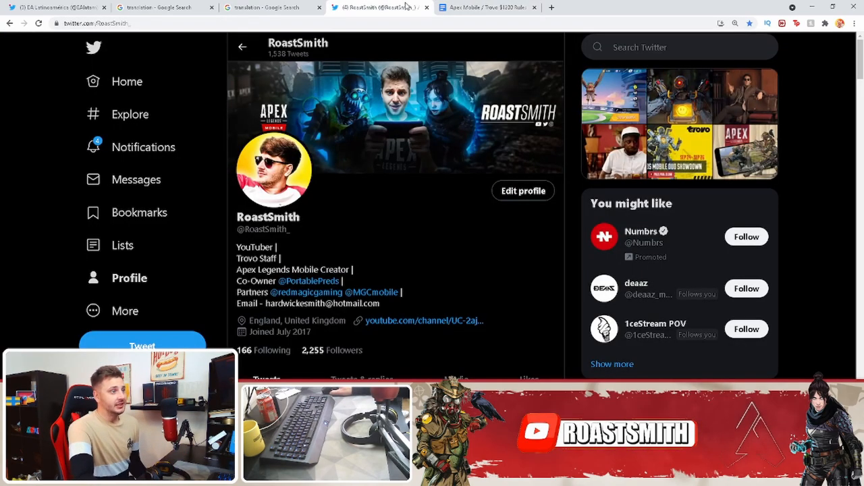
{"action": "mouse_move", "coordinate": [486, 8]}
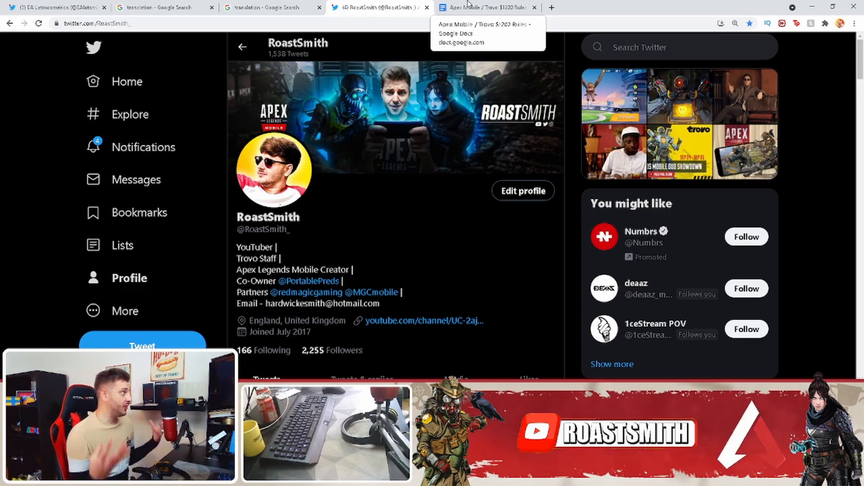